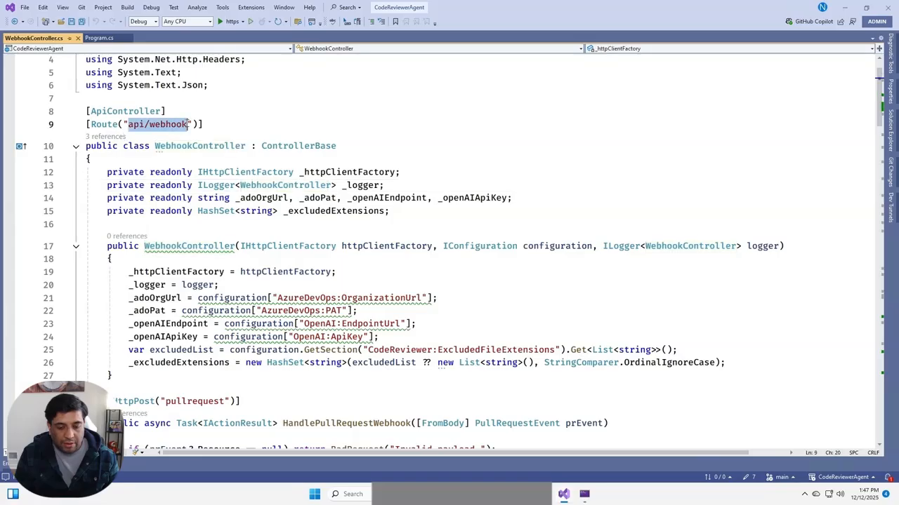
mouse_move(175, 132)
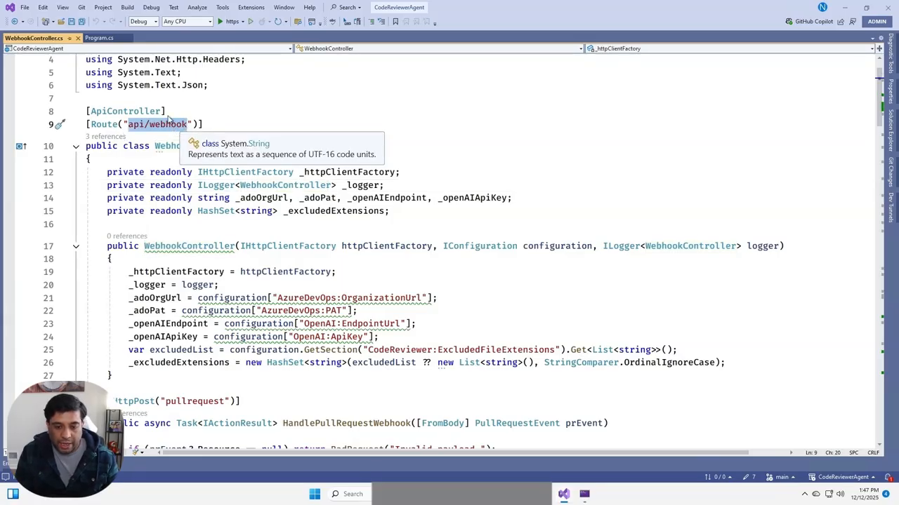
mouse_move(245, 123)
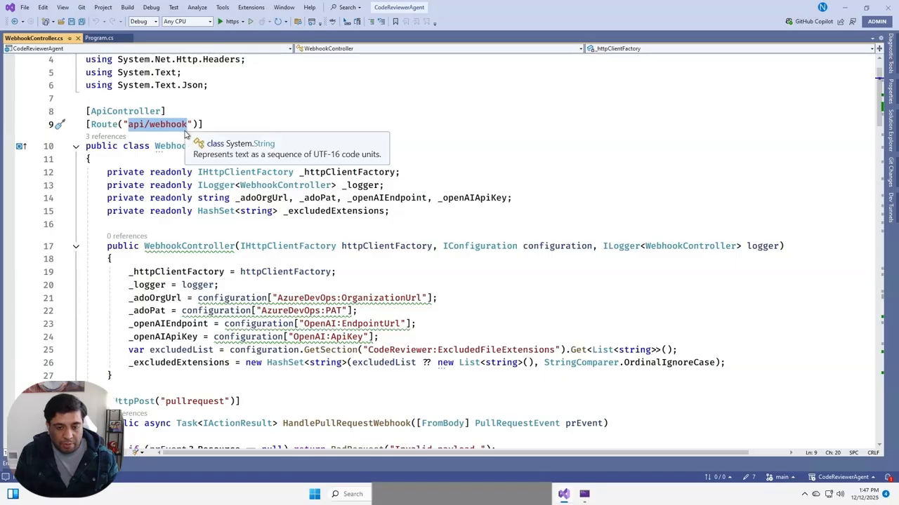
From the https run-profile dropdown's Dev Tunnels entry, start creating a new dev tunnel
scroll(down, 3)
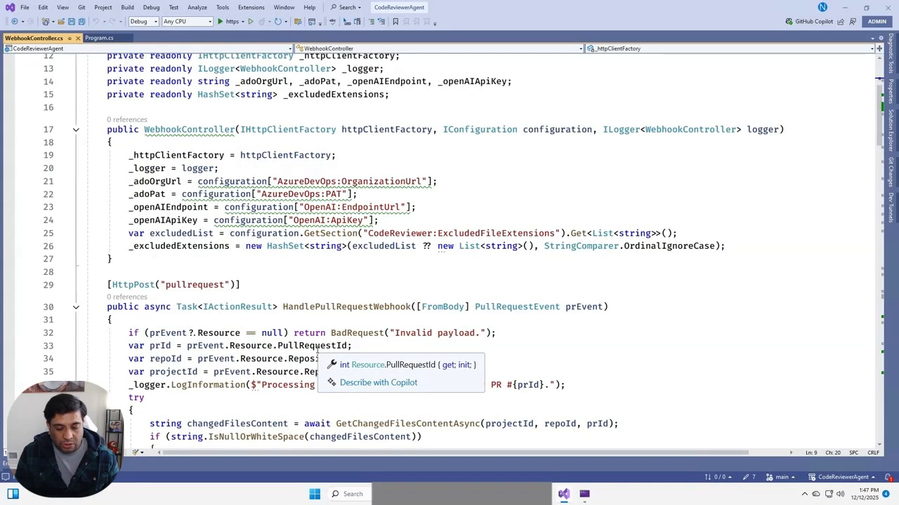
scroll(down, 3)
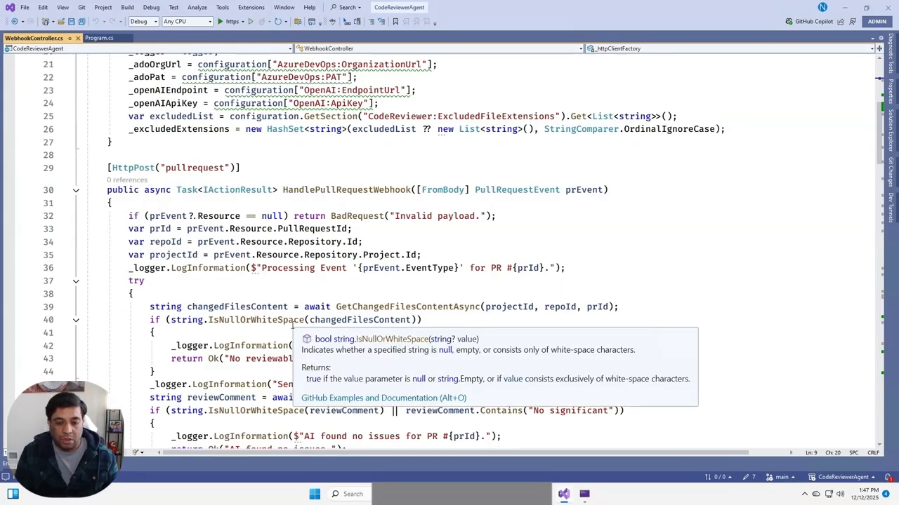
mouse_move(250, 306)
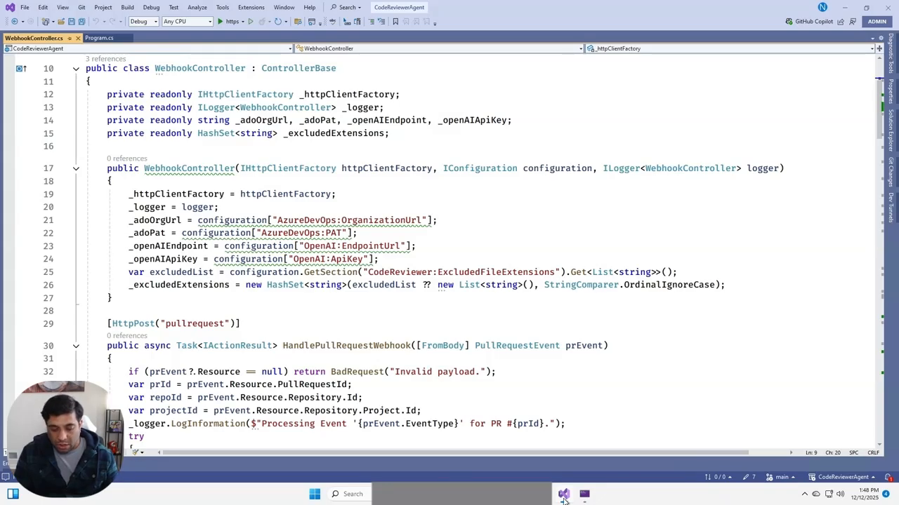
click(565, 494)
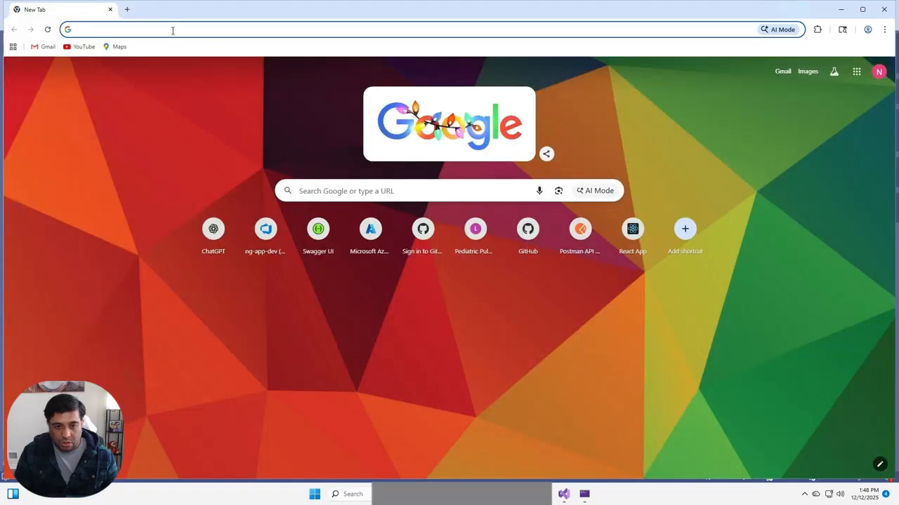
text(ngrok.com)
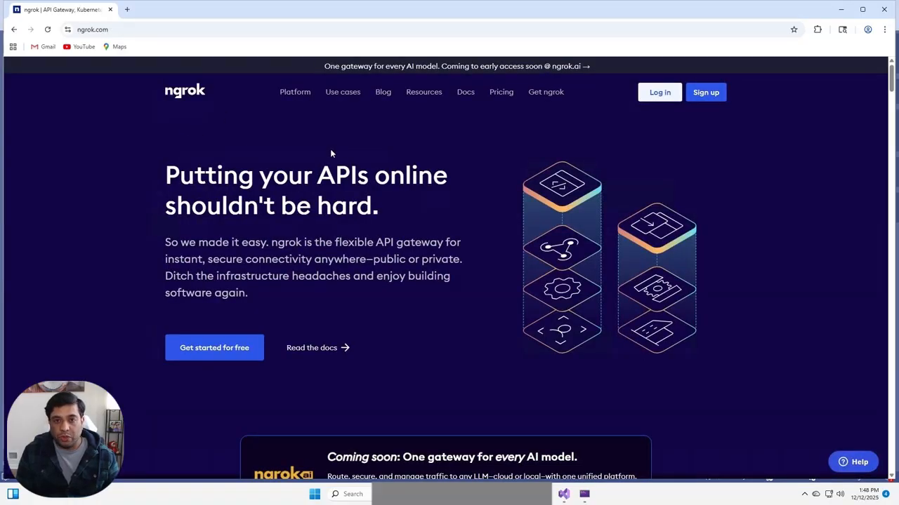
mouse_move(827, 28)
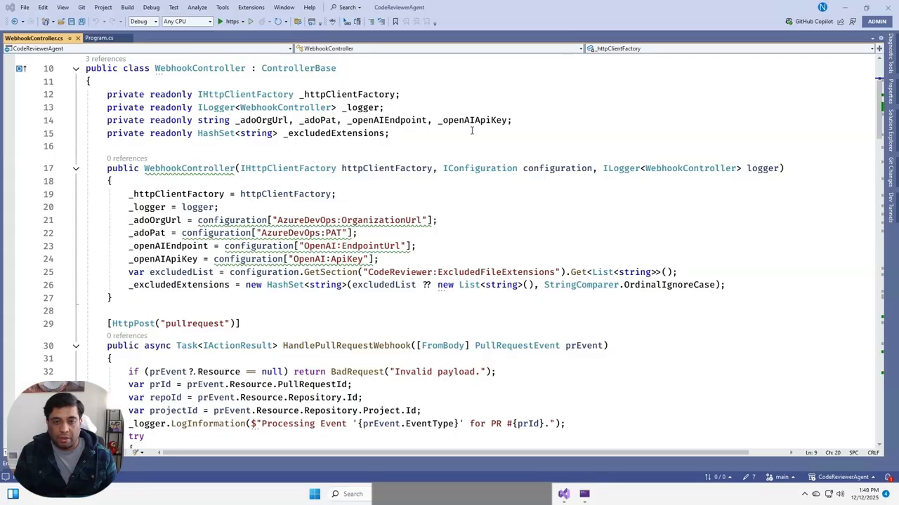
mouse_move(447, 120)
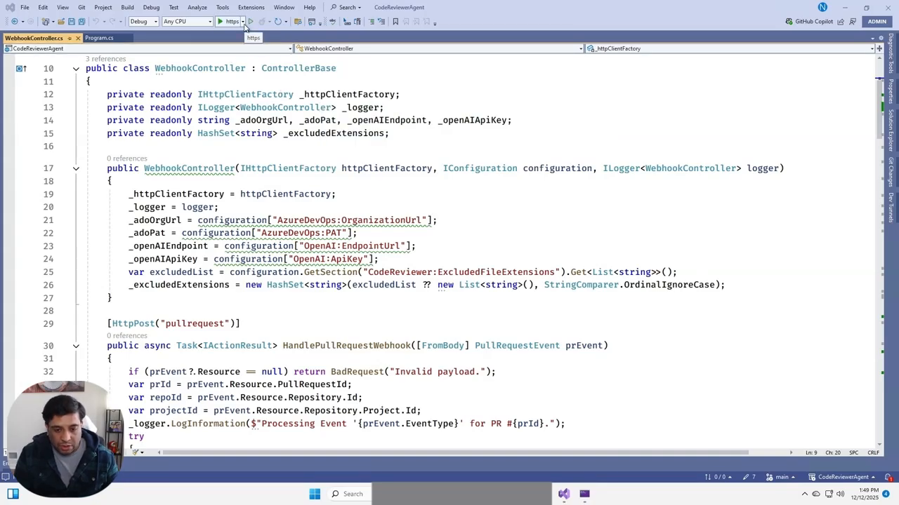
click(244, 21)
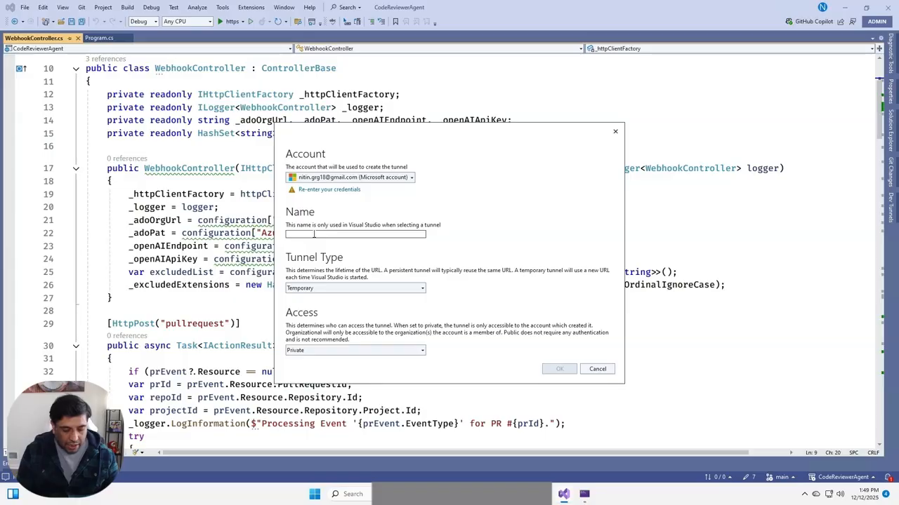
Create the tunnel 'Azure DevOps Webhook' with Persistent type and Public access, then confirm with OK
text(Azure DevOps Webhook)
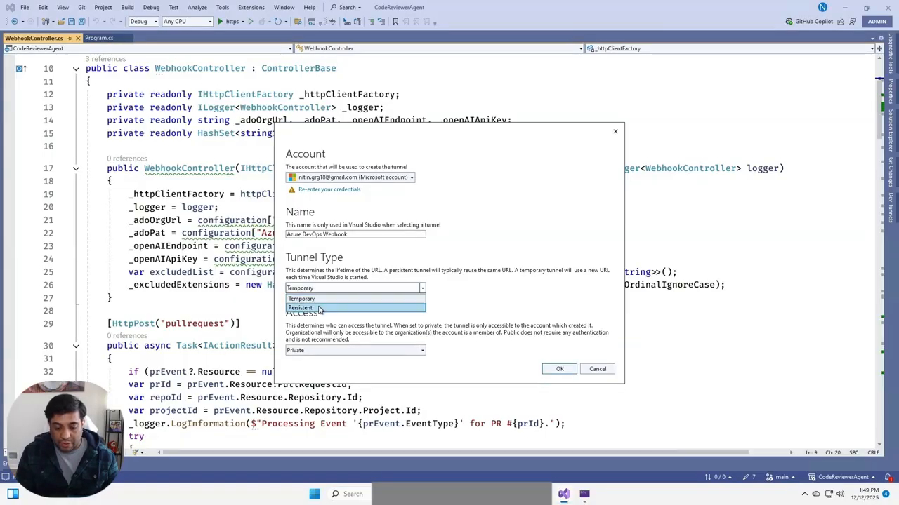
click(301, 308)
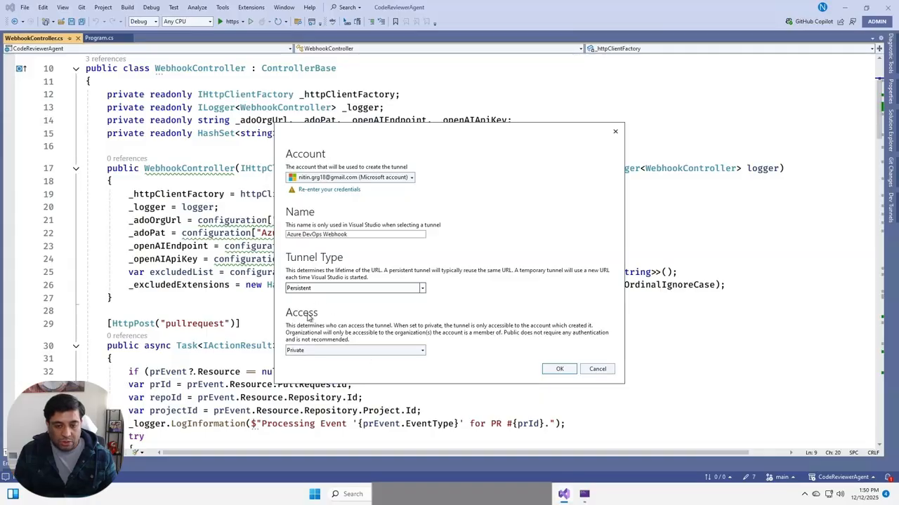
click(354, 351)
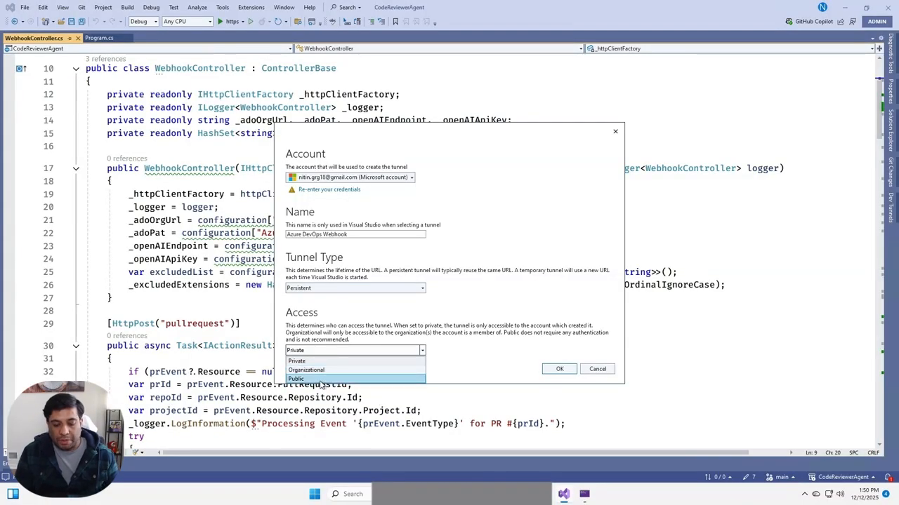
click(295, 379)
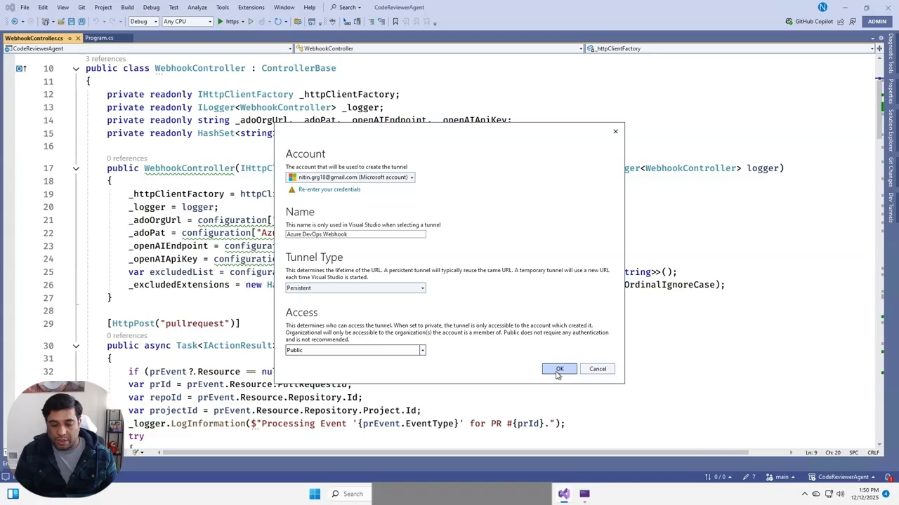
mouse_move(432, 346)
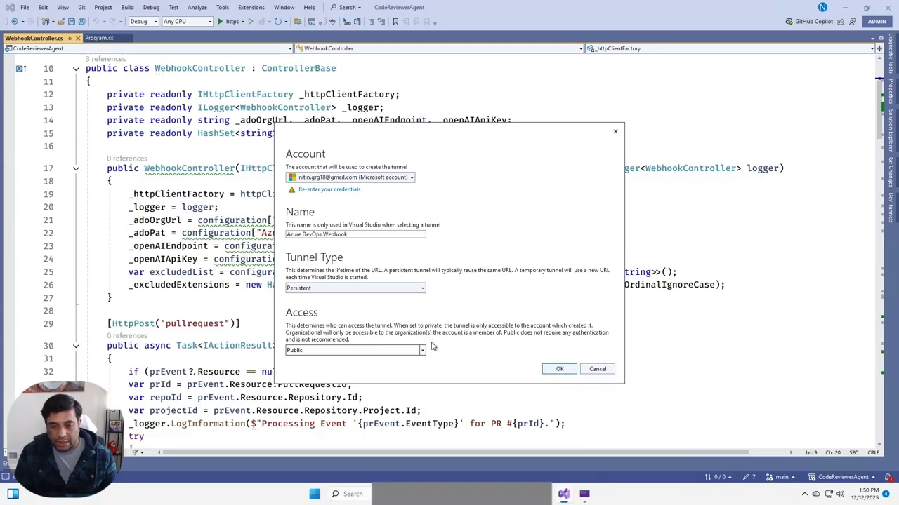
click(597, 368)
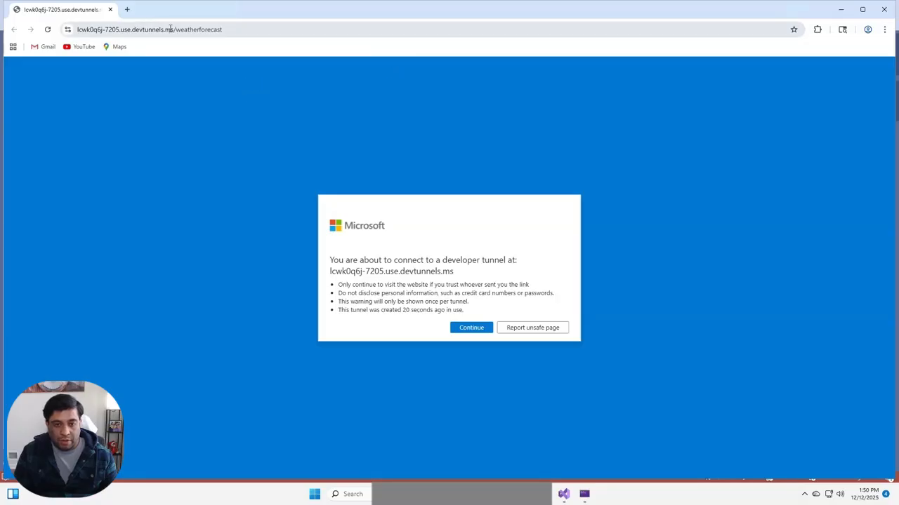
Continue past the tunnel warning and navigate the devtunnels.ms address to /swagger/index.html
click(168, 30)
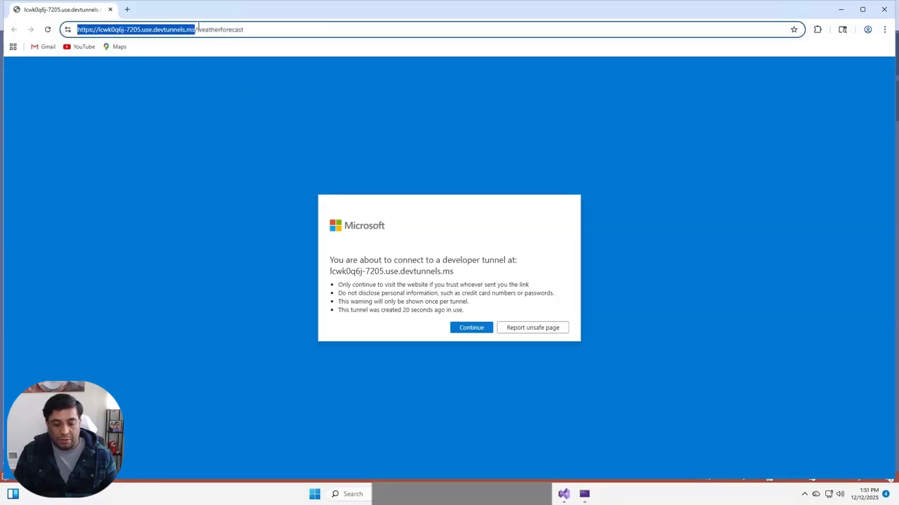
mouse_move(513, 440)
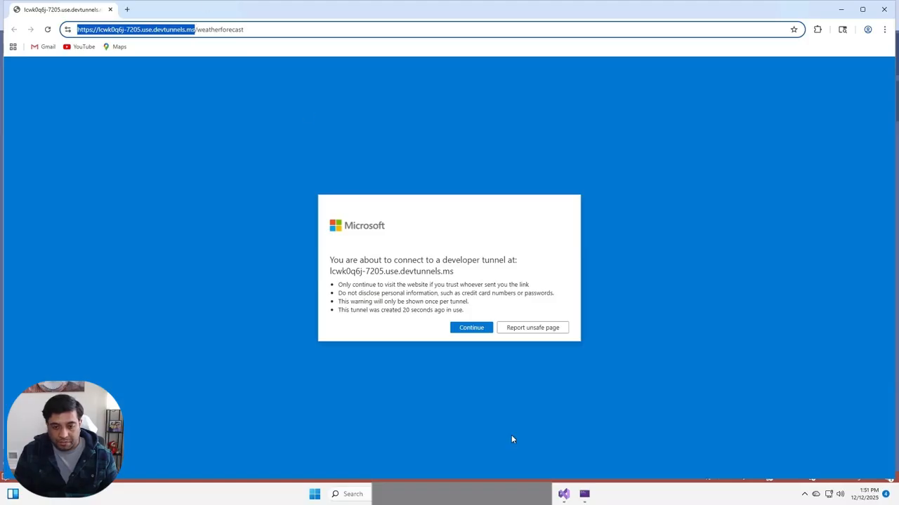
click(472, 327)
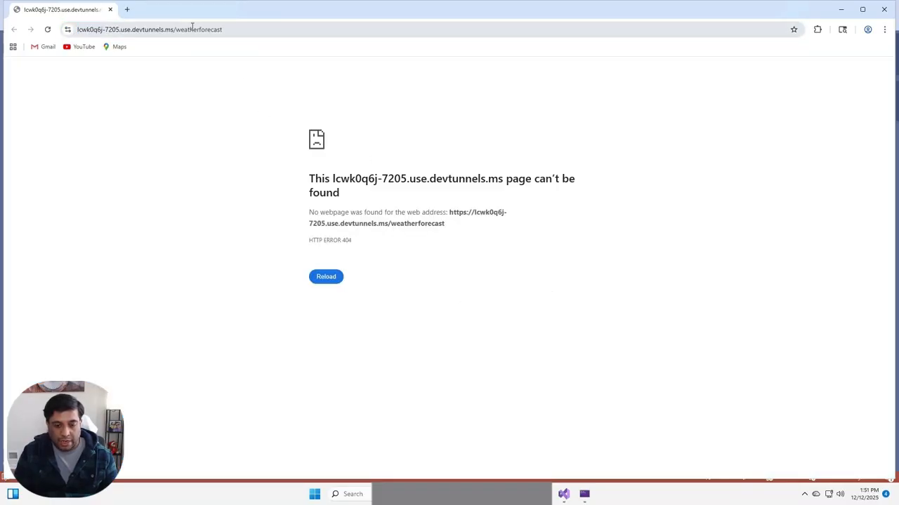
click(210, 28)
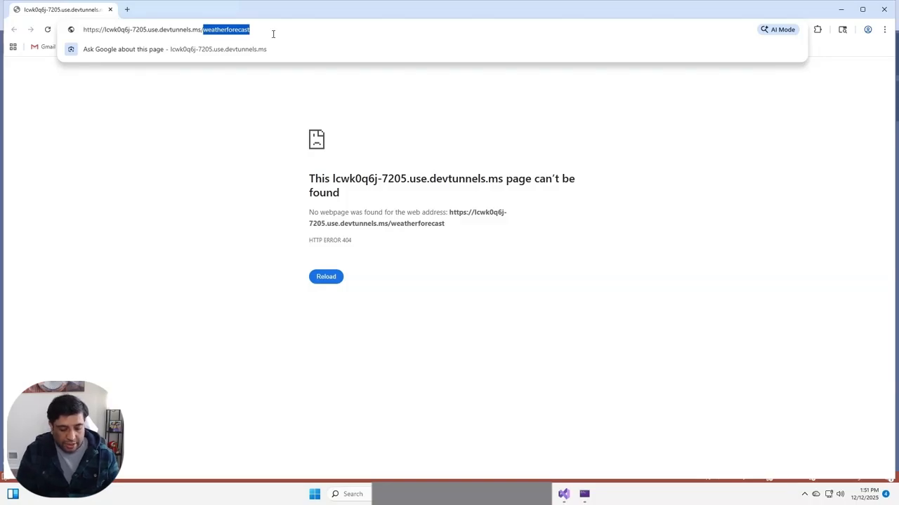
text(swagger/index.html)
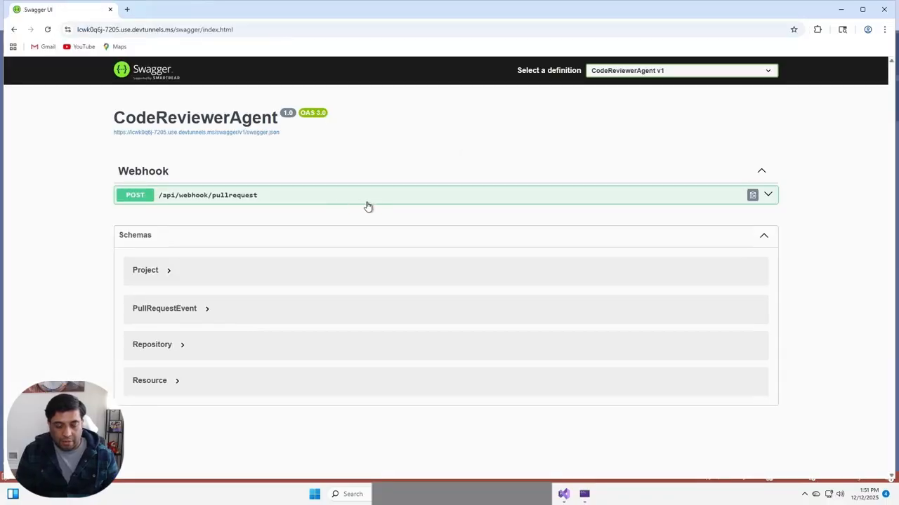
Expand POST /api/webhook/pullrequest and select the tunnel URL in the address bar to copy it
click(351, 195)
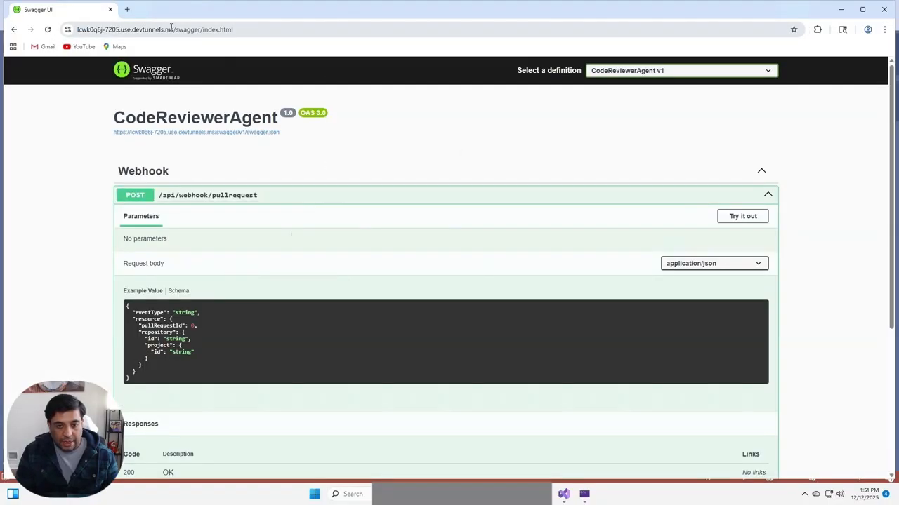
click(169, 28)
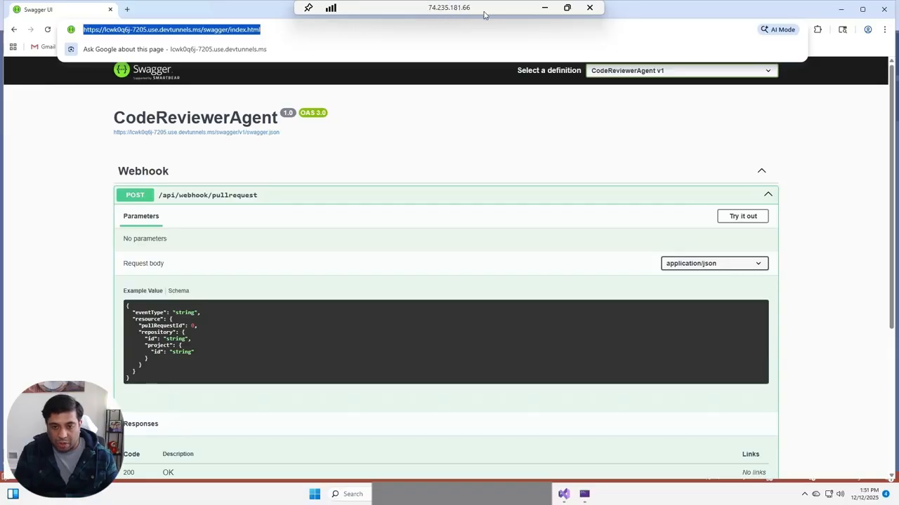
mouse_move(545, 8)
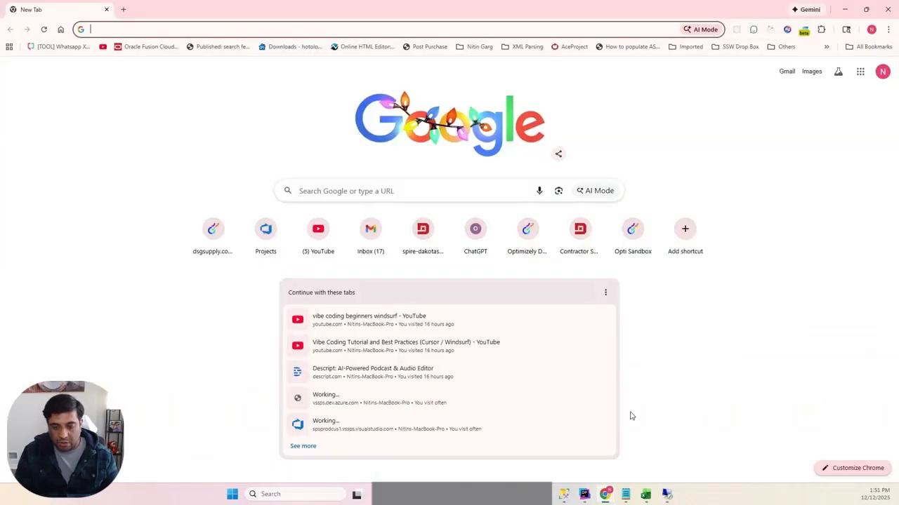
text(https://lcwk0q6j-7205.use.devtunnels.ms/swagger/index.html)
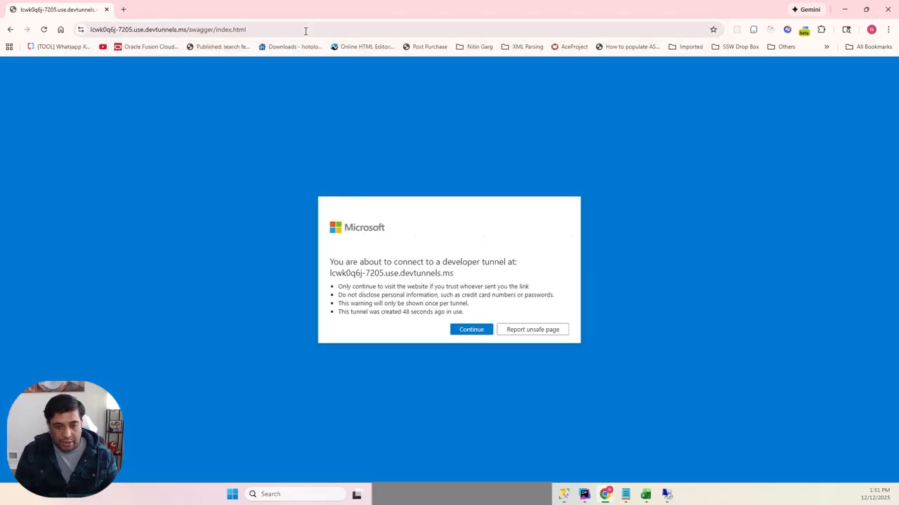
click(471, 329)
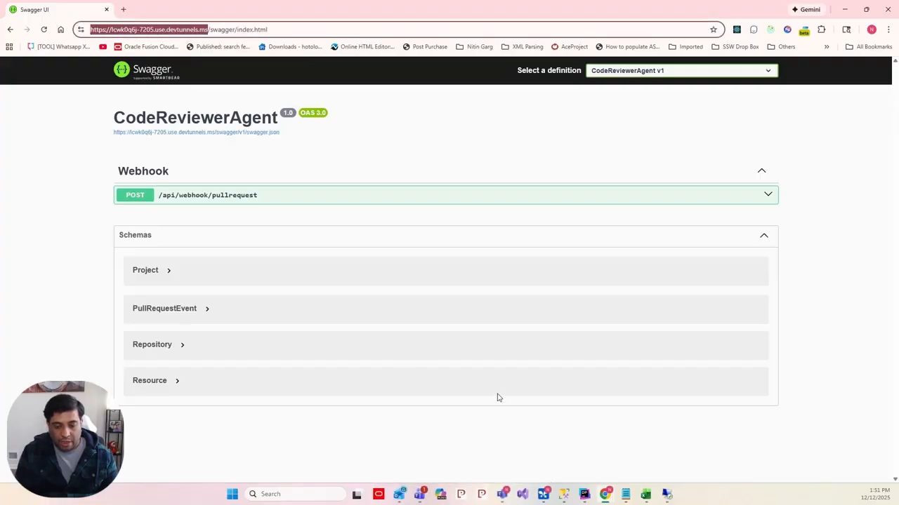
mouse_move(666, 495)
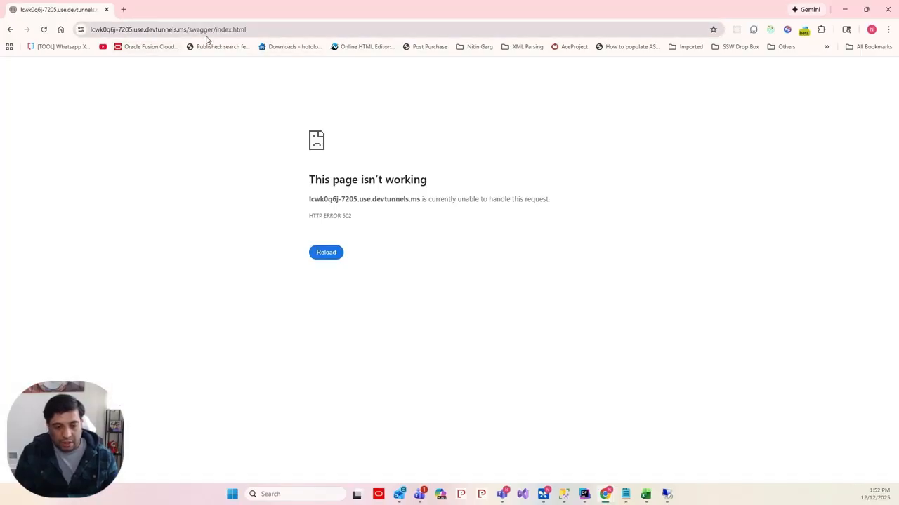
click(169, 30)
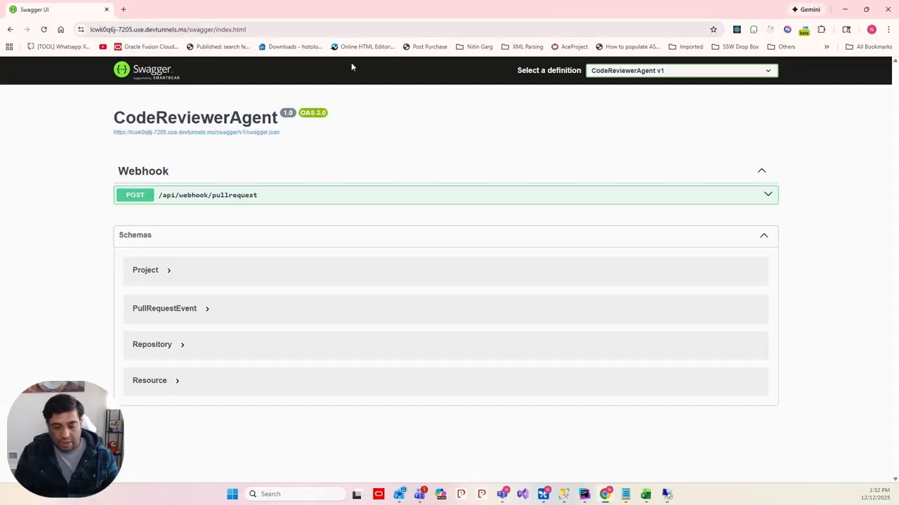
click(281, 30)
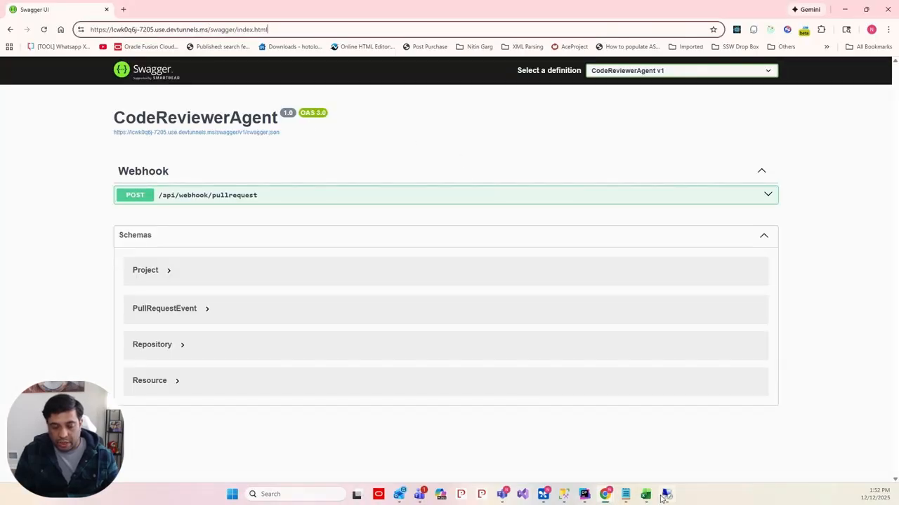
click(665, 495)
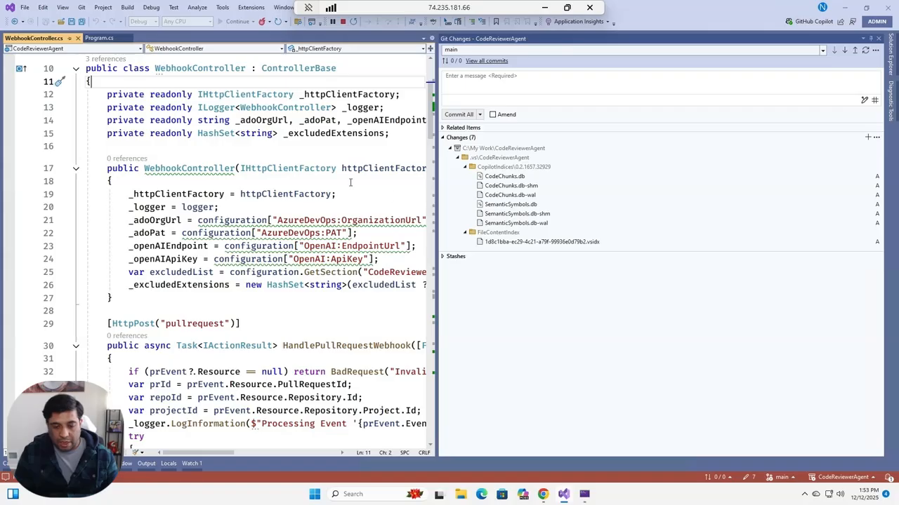